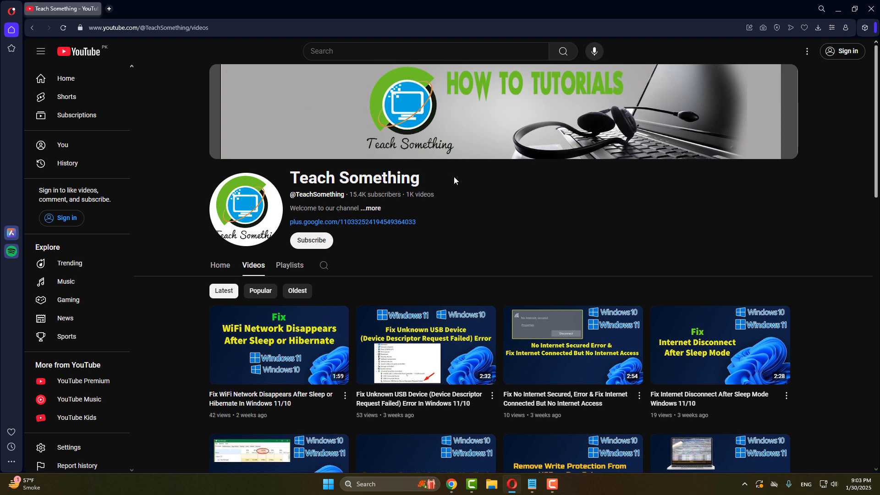
{"action": "mouse_move", "coordinate": [527, 490]}
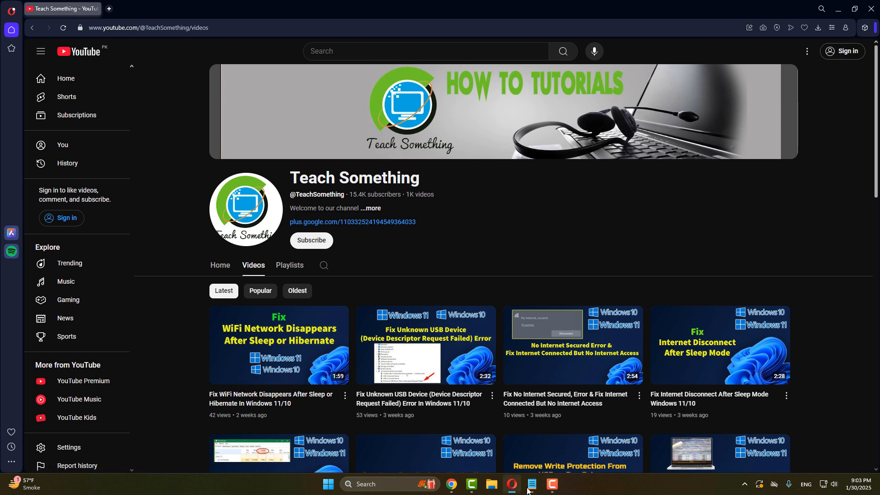
Step: Briefly bring up the note titled about USB disconnecting issues, then hide it again
{"action": "left_click", "coordinate": [531, 484]}
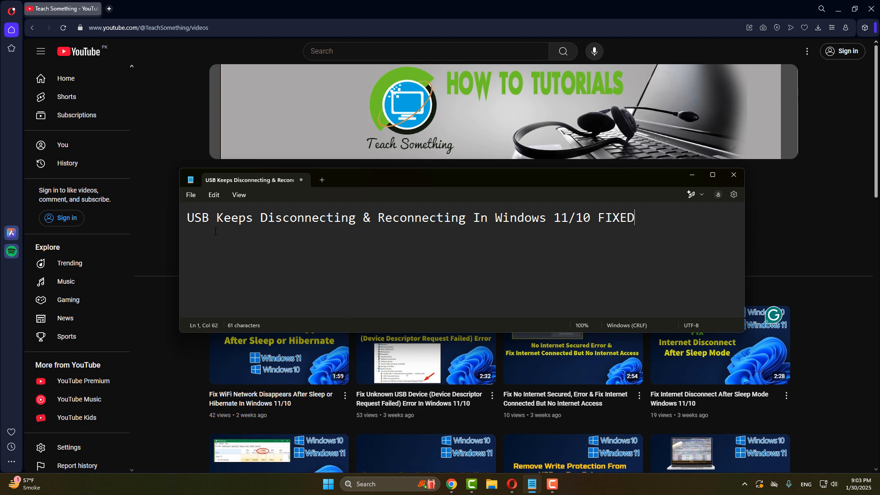
{"action": "key", "text": "ctrl+a"}
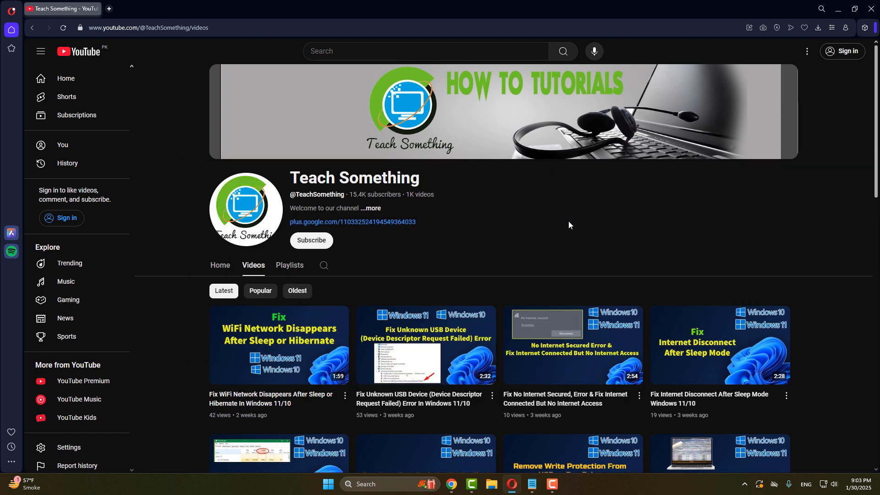
{"action": "mouse_move", "coordinate": [516, 236]}
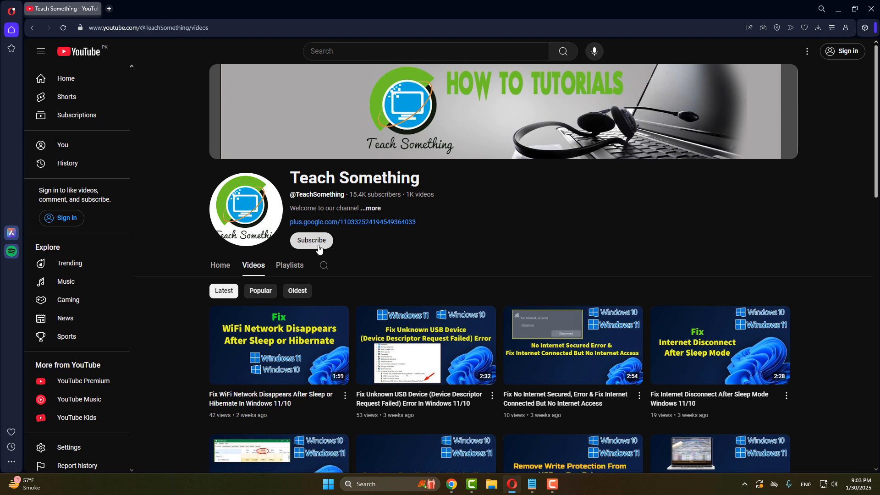
{"action": "mouse_move", "coordinate": [448, 248]}
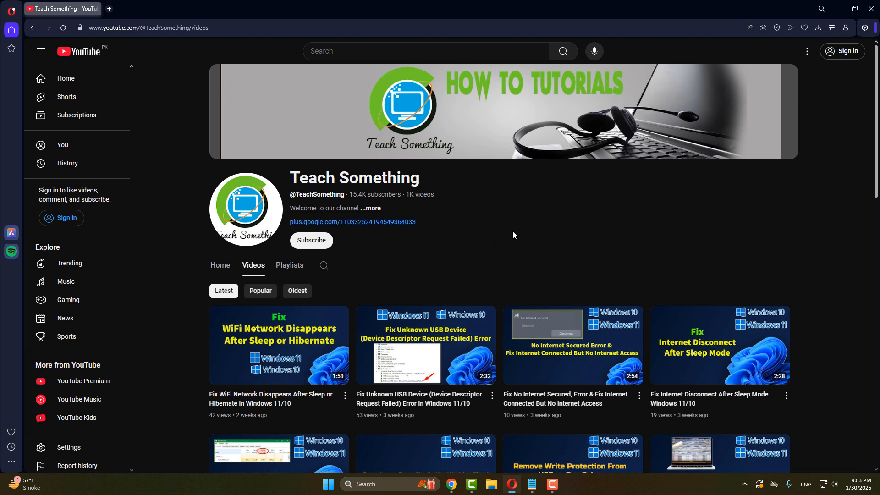
{"action": "mouse_move", "coordinate": [498, 238]}
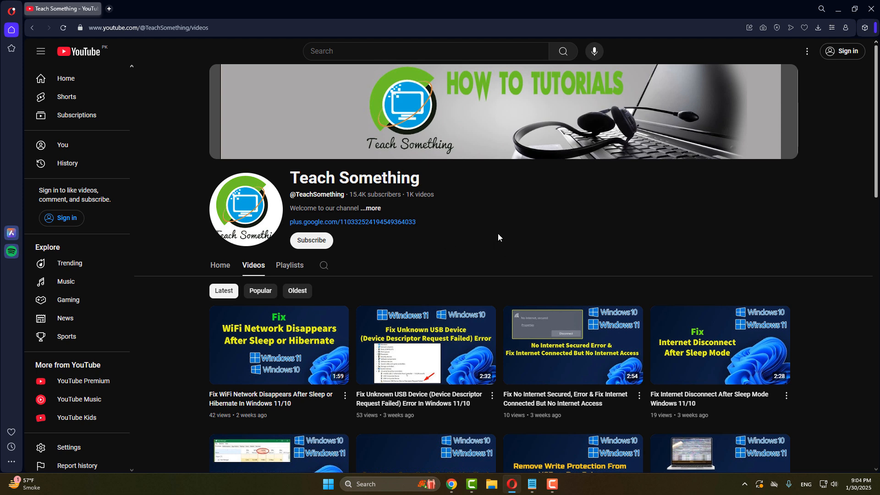
{"action": "mouse_move", "coordinate": [497, 240]}
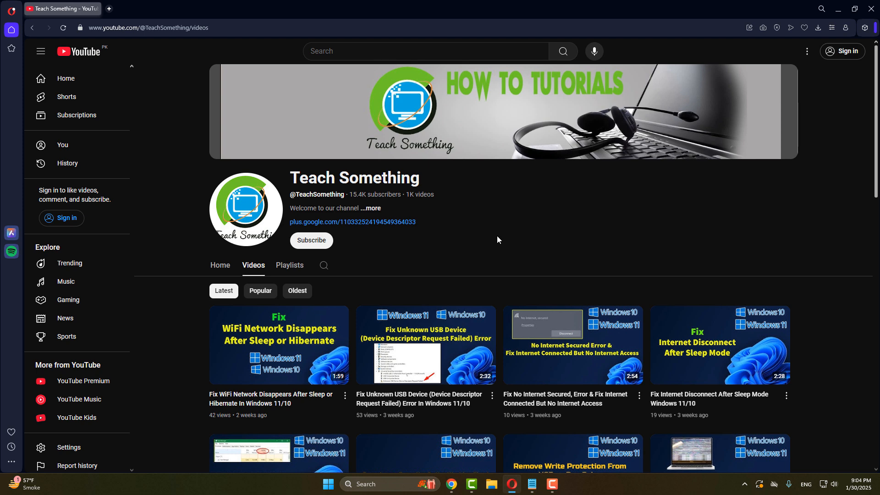
{"action": "mouse_move", "coordinate": [328, 484]}
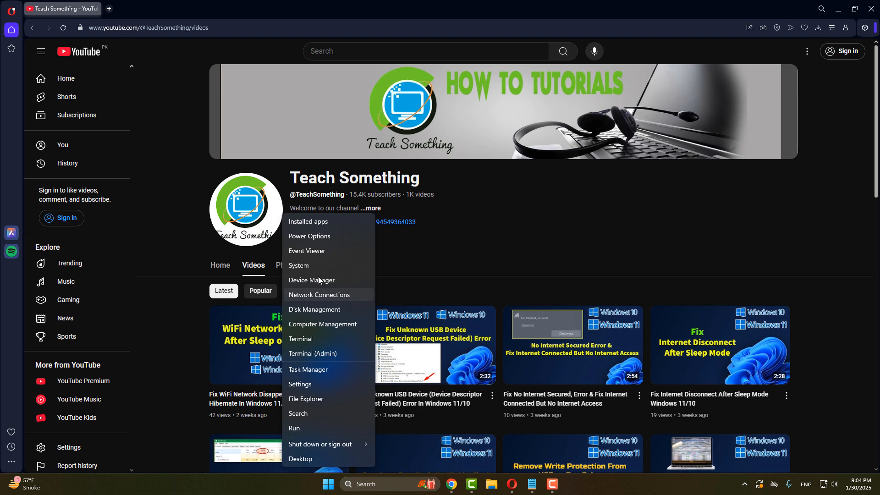
Step: Launch Device Manager, expand USB controllers, and inspect USB Composite Device properties without changes
{"action": "left_click", "coordinate": [311, 280]}
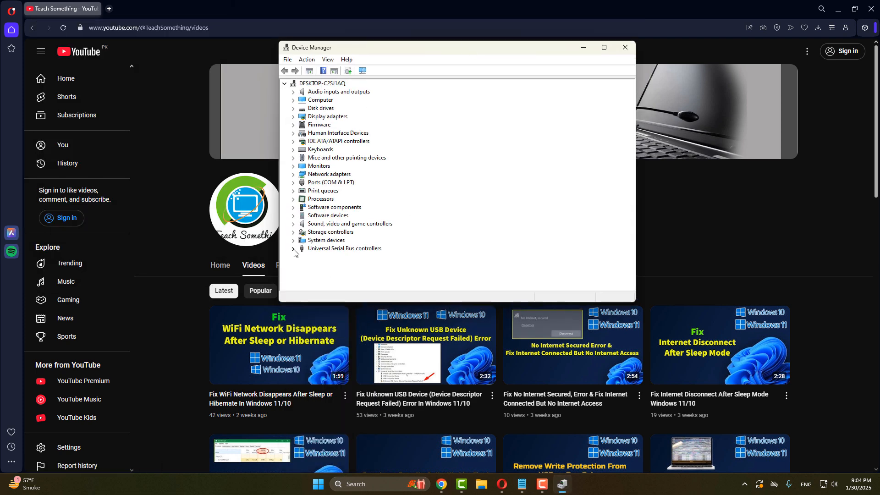
{"action": "left_click", "coordinate": [293, 248]}
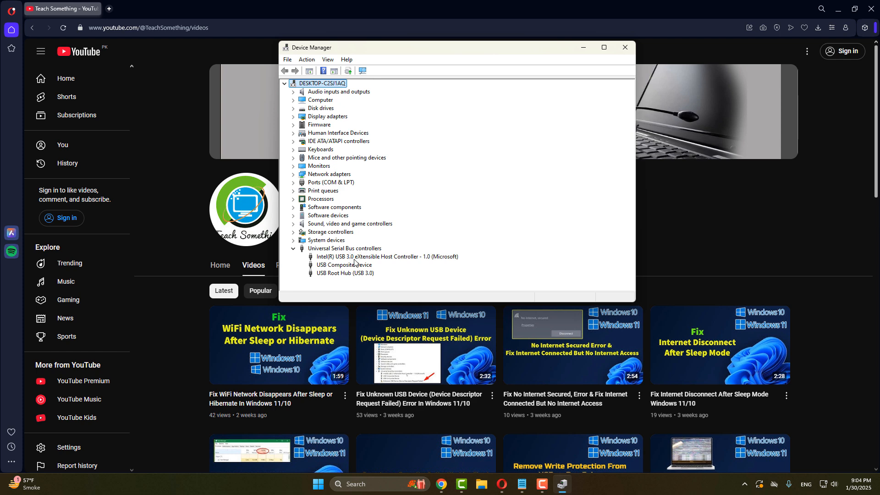
{"action": "left_click", "coordinate": [343, 265]}
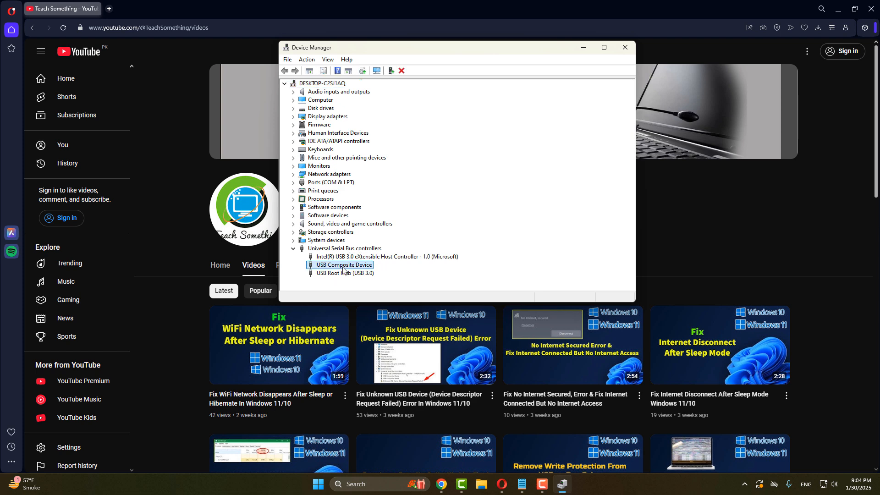
{"action": "right_click", "coordinate": [339, 264]}
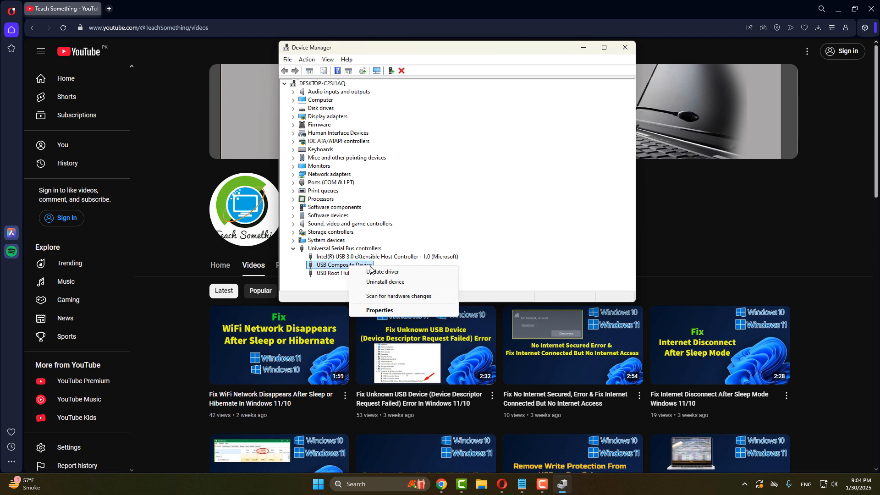
{"action": "left_click", "coordinate": [380, 309]}
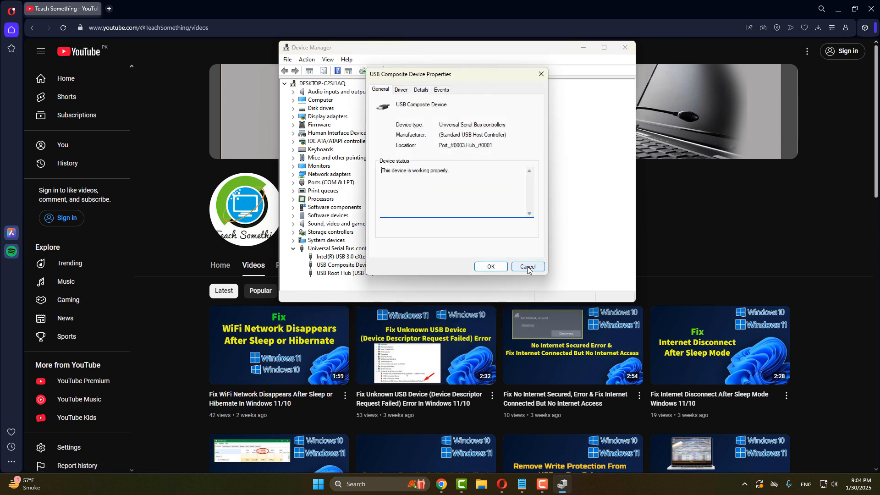
{"action": "left_click", "coordinate": [526, 265]}
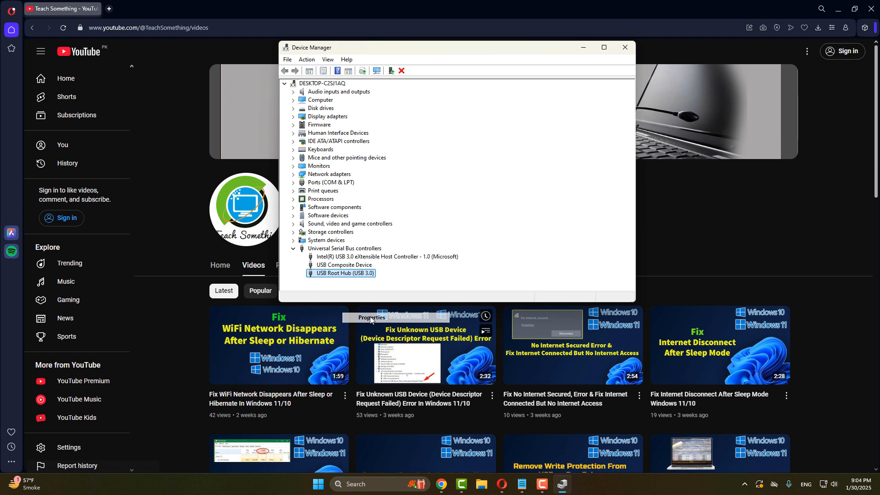
Step: Uncheck power saving for USB Root Hub (USB 3.0), confirm, and close Device Manager
{"action": "left_click", "coordinate": [371, 318]}
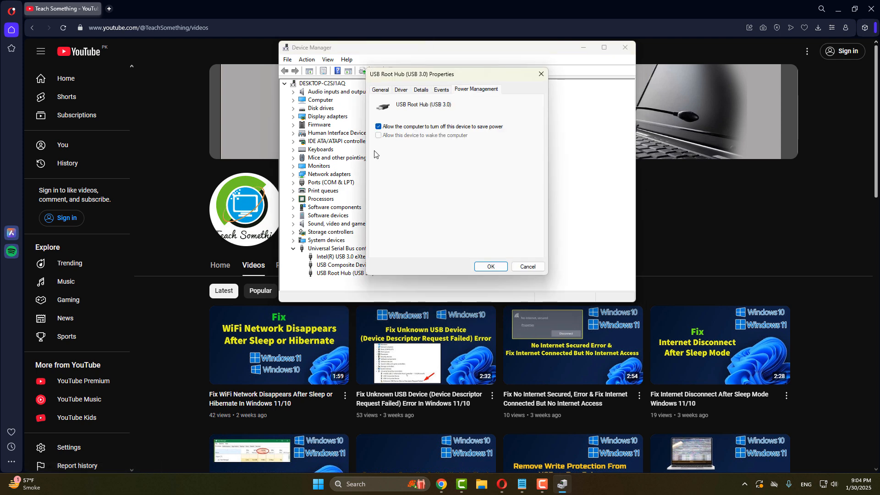
{"action": "left_click", "coordinate": [379, 126]}
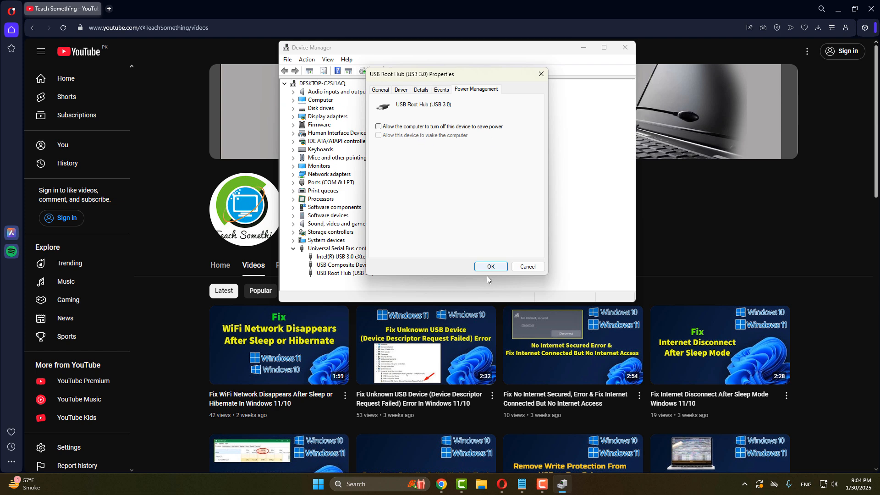
{"action": "left_click", "coordinate": [489, 266]}
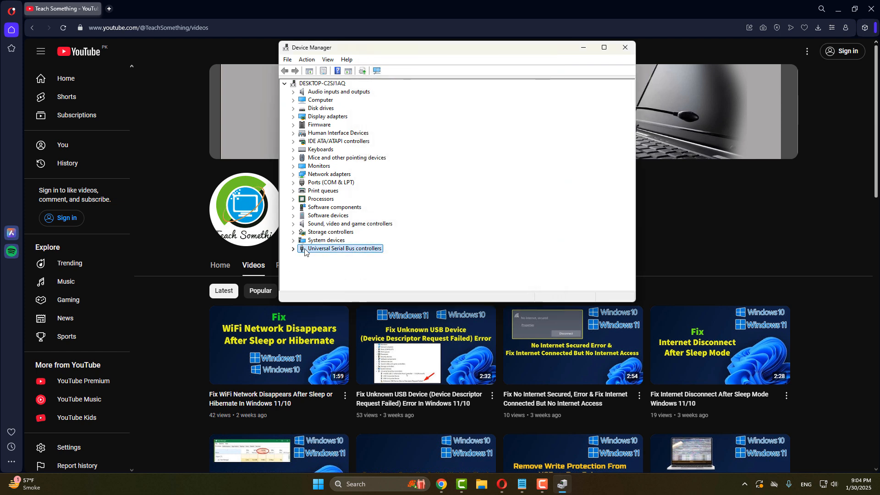
{"action": "left_click", "coordinate": [624, 47]}
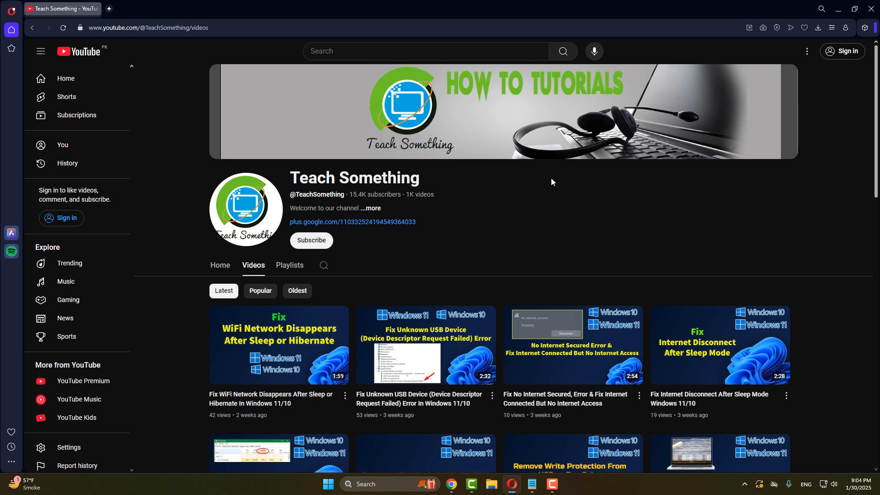
{"action": "mouse_move", "coordinate": [399, 295]}
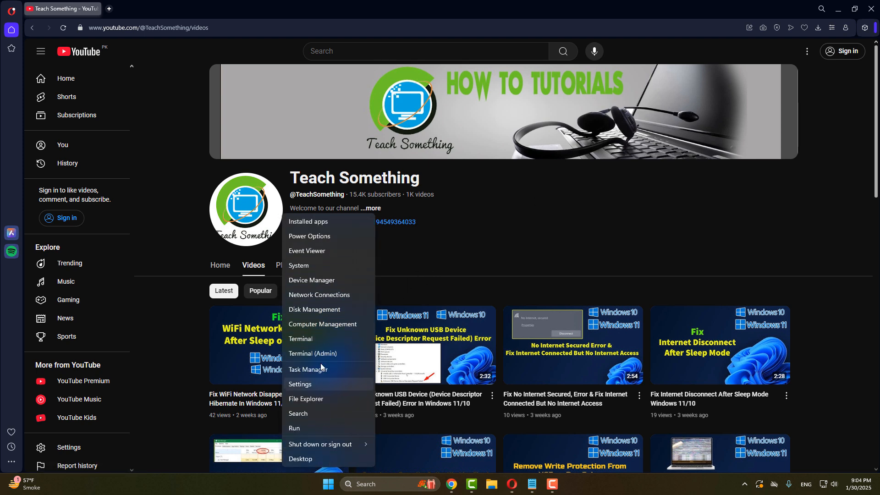
{"action": "mouse_move", "coordinate": [314, 282]}
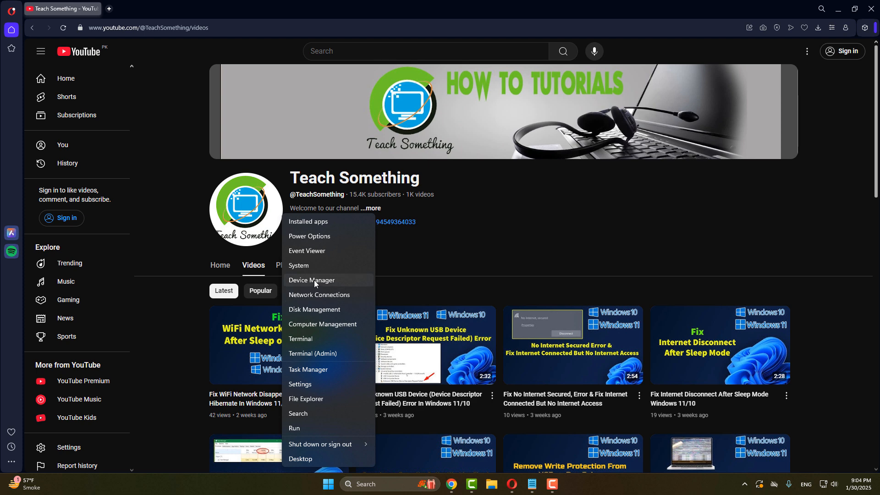
Step: Reopen Device Manager and disable power saving on the first USB Input Device
{"action": "left_click", "coordinate": [312, 280]}
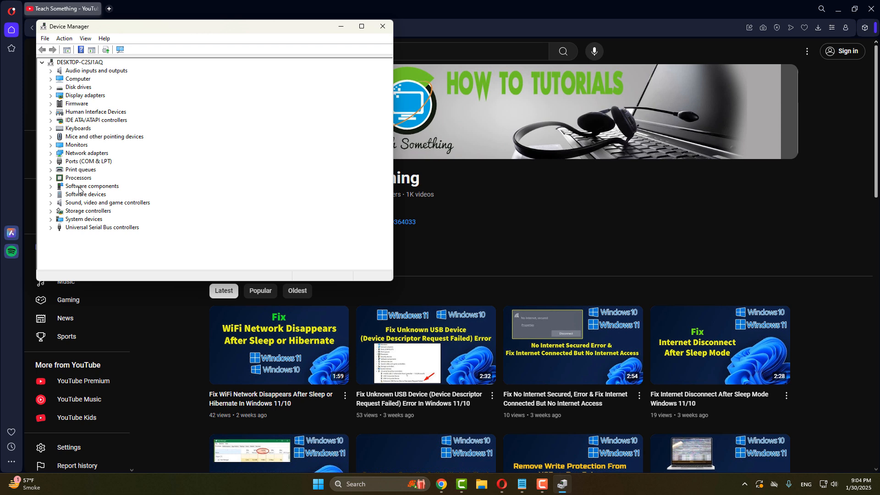
{"action": "mouse_move", "coordinate": [82, 132]}
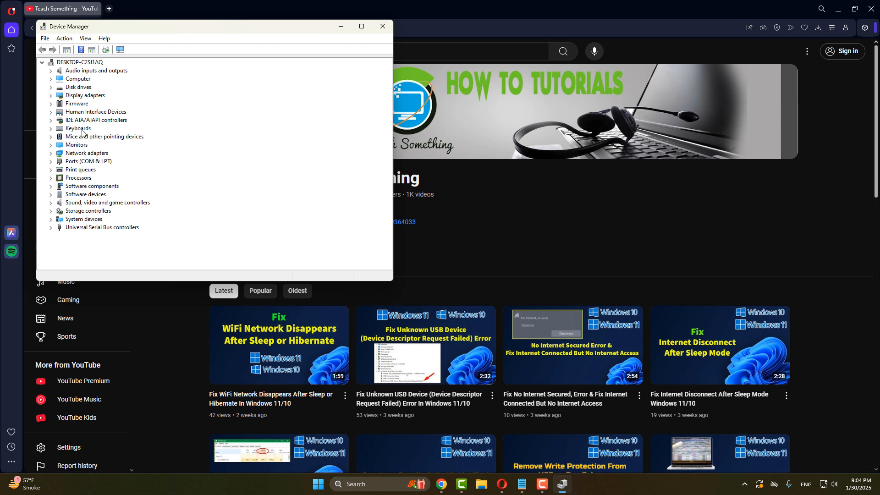
{"action": "left_click", "coordinate": [51, 112]}
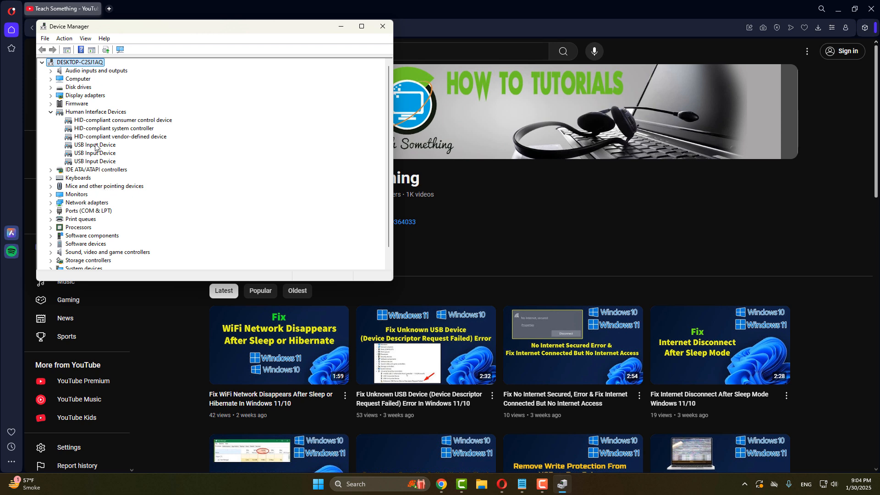
{"action": "right_click", "coordinate": [94, 145]}
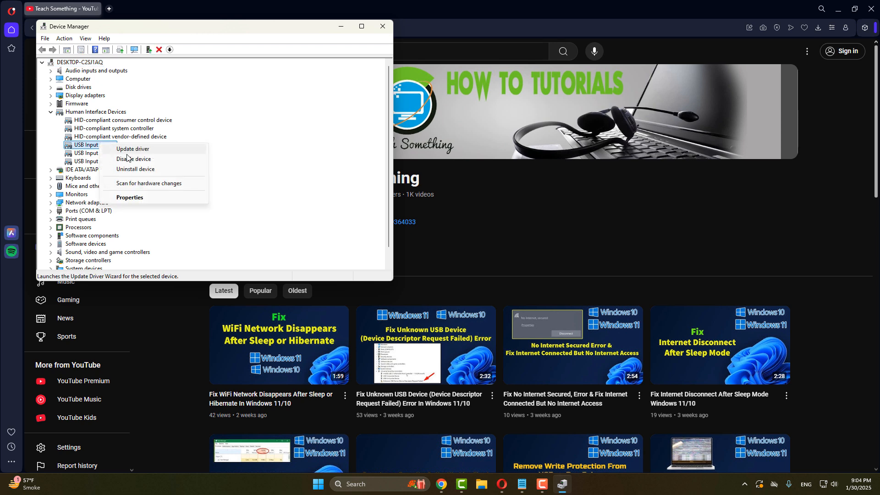
{"action": "left_click", "coordinate": [130, 199]}
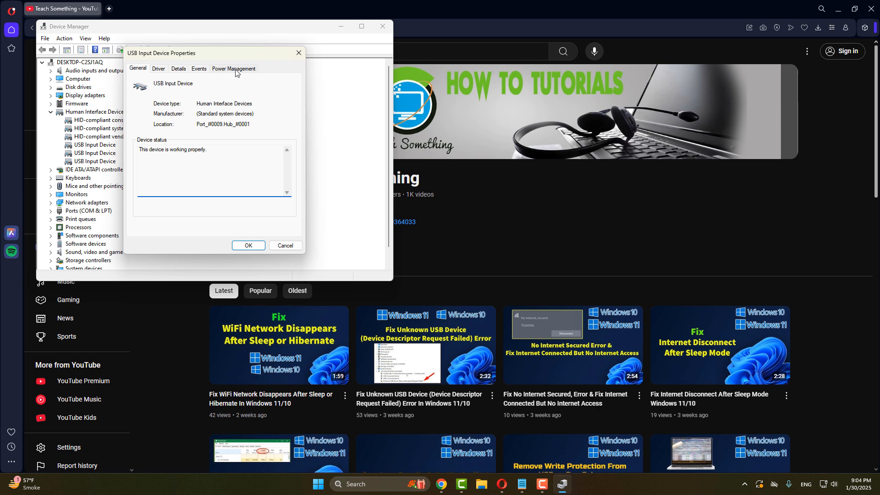
{"action": "left_click", "coordinate": [233, 69]}
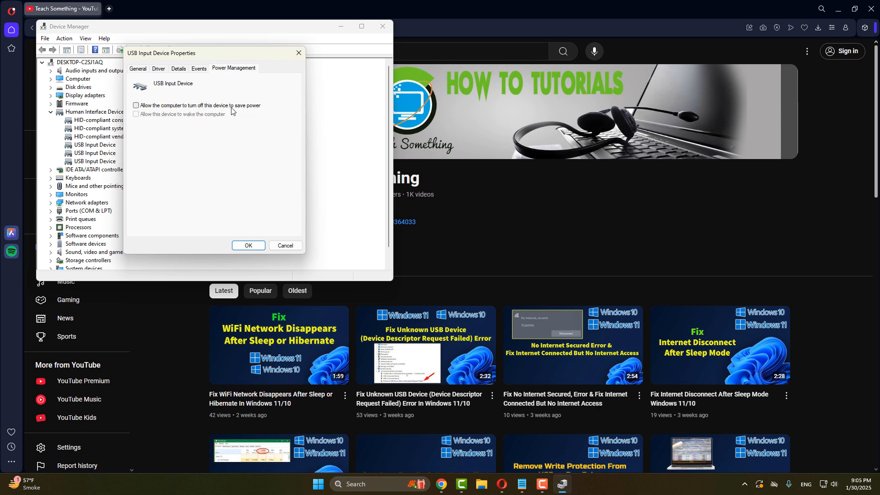
{"action": "left_click", "coordinate": [248, 245]}
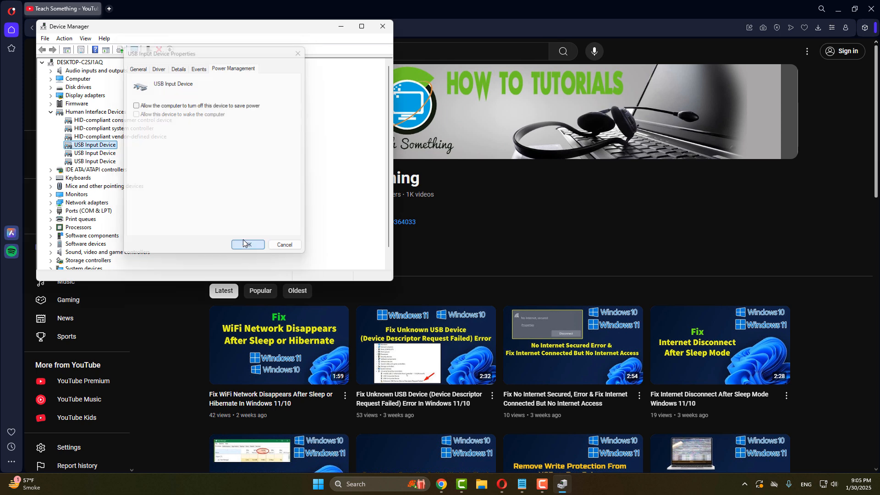
Step: Switch off power saving on the second and third USB Input Devices
{"action": "right_click", "coordinate": [95, 153]}
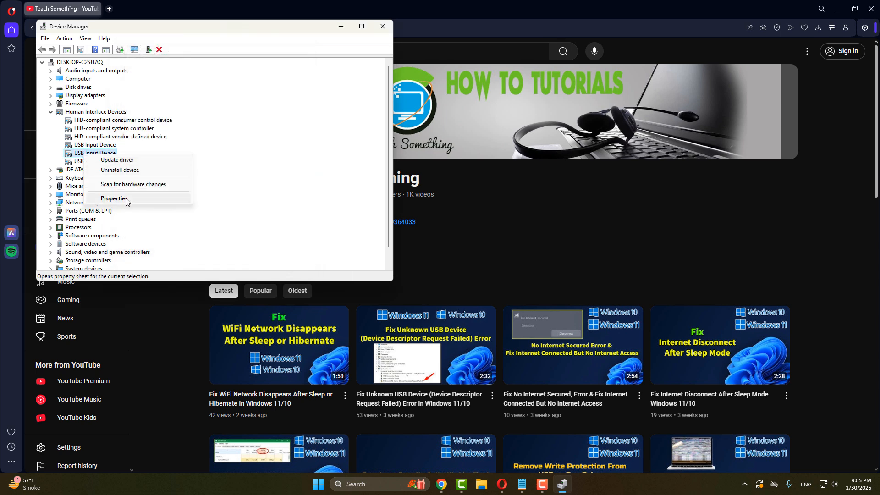
{"action": "left_click", "coordinate": [115, 198]}
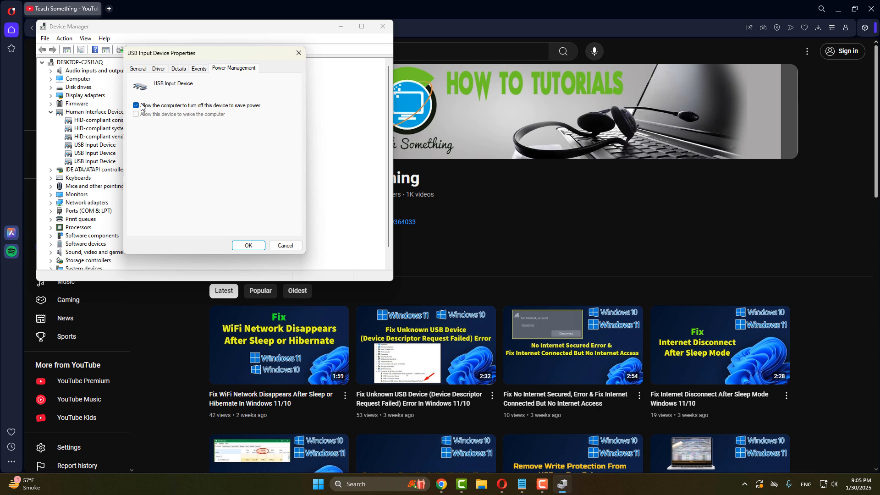
{"action": "left_click", "coordinate": [247, 246]}
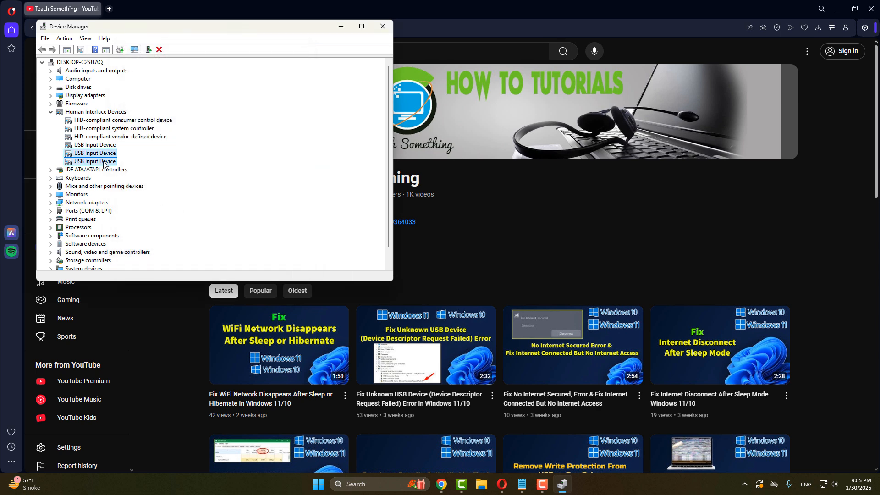
{"action": "double_click", "coordinate": [95, 161]}
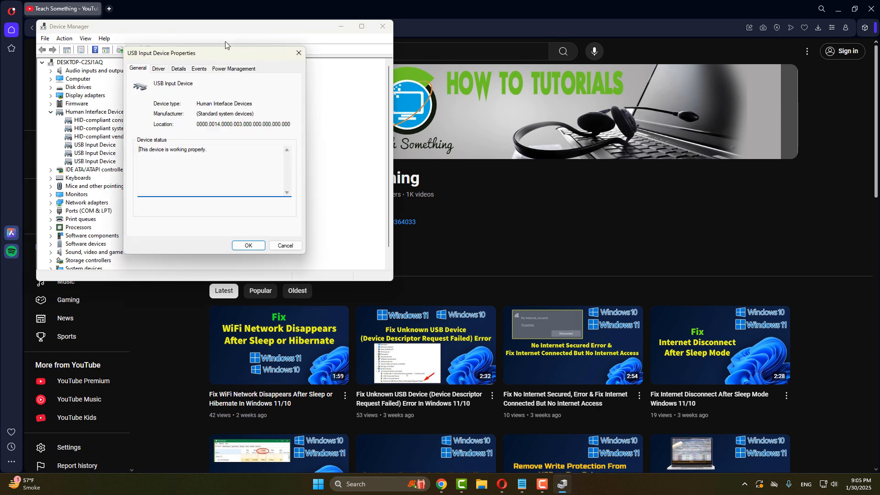
{"action": "left_click", "coordinate": [233, 68]}
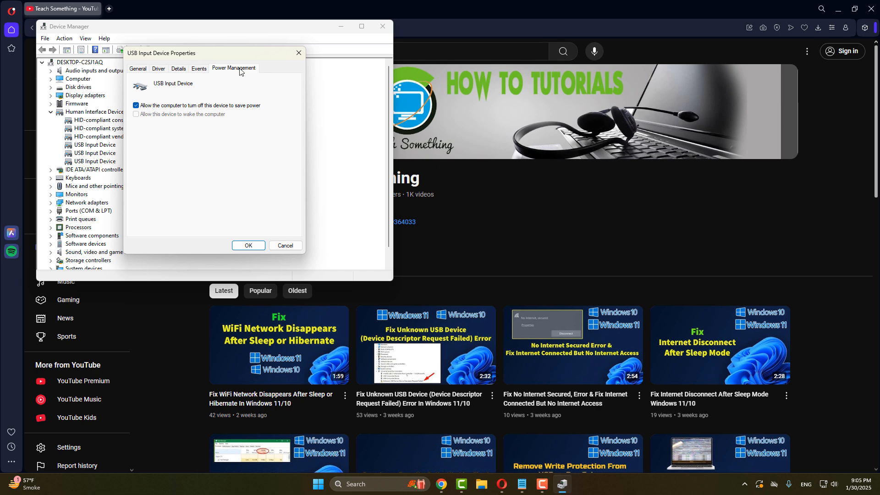
{"action": "left_click", "coordinate": [136, 105]}
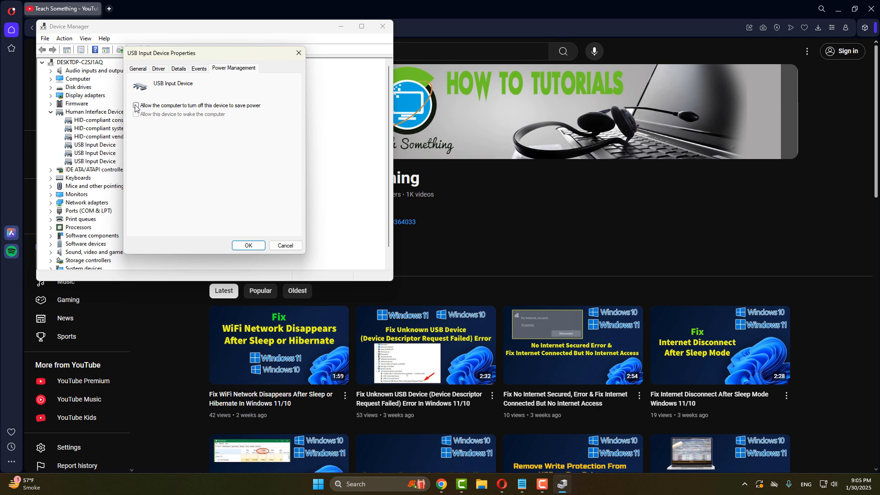
{"action": "left_click", "coordinate": [136, 105]}
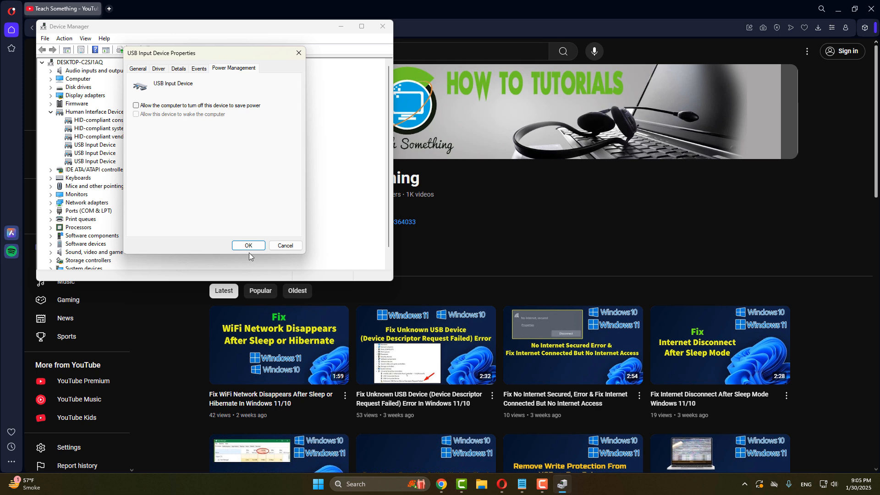
{"action": "left_click", "coordinate": [248, 245]}
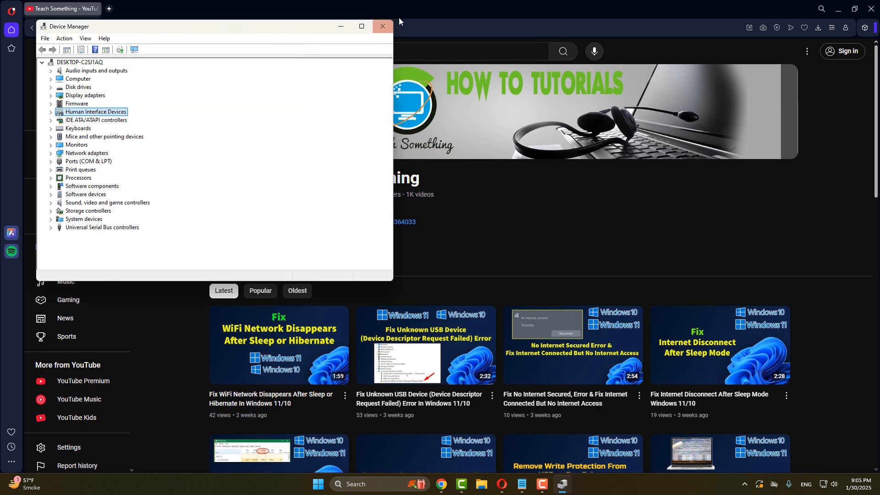
Step: Close Device Manager and search Windows for 'edit power plan'
{"action": "left_click", "coordinate": [383, 26]}
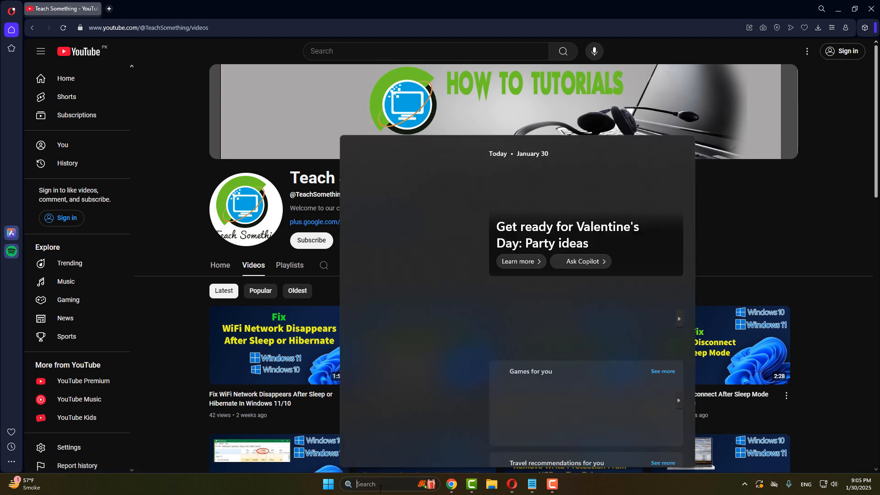
{"action": "type", "text": "edit power plan"}
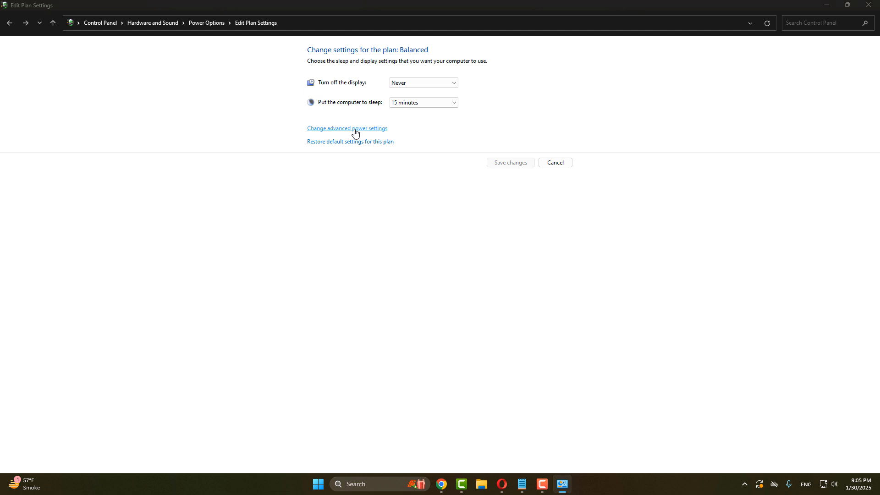
Step: Open the Balanced plan's advanced power settings and select the USB selective suspend setting
{"action": "left_click", "coordinate": [347, 127]}
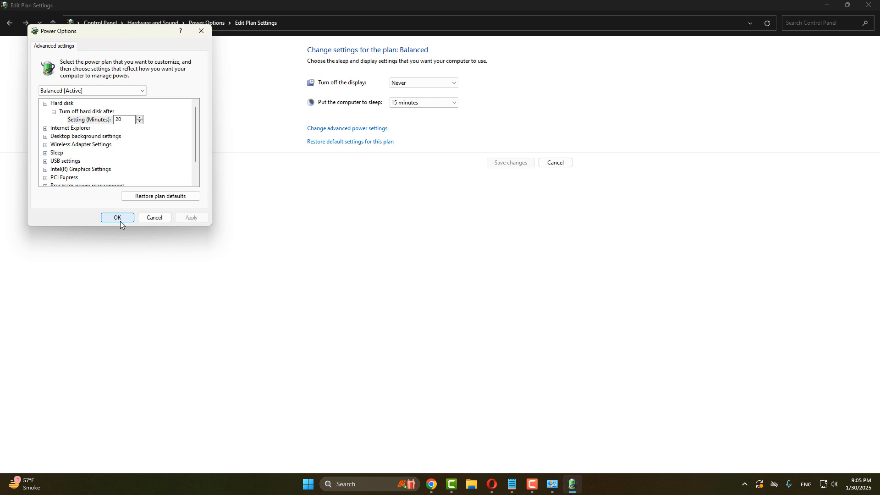
{"action": "mouse_move", "coordinate": [147, 194]}
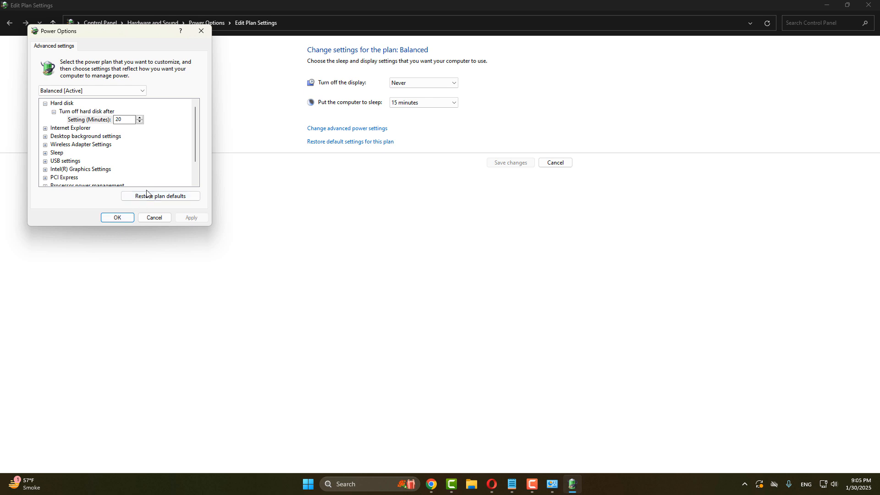
{"action": "mouse_move", "coordinate": [165, 183]}
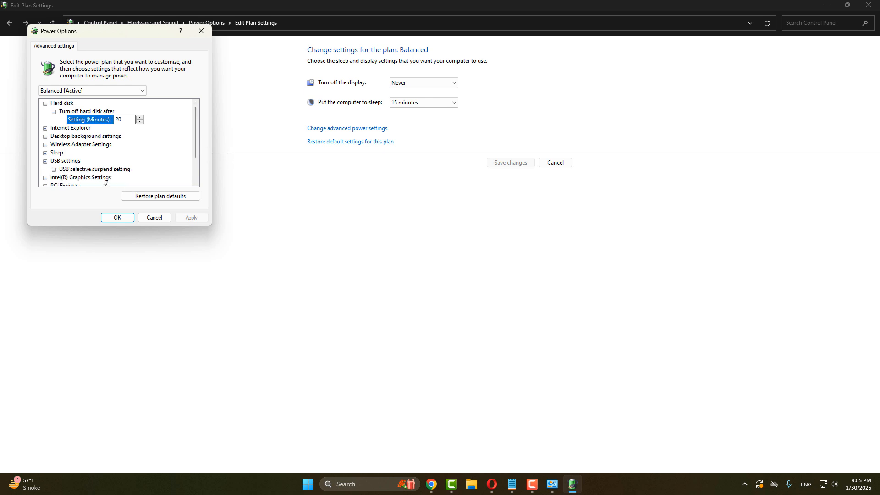
{"action": "mouse_move", "coordinate": [94, 169]}
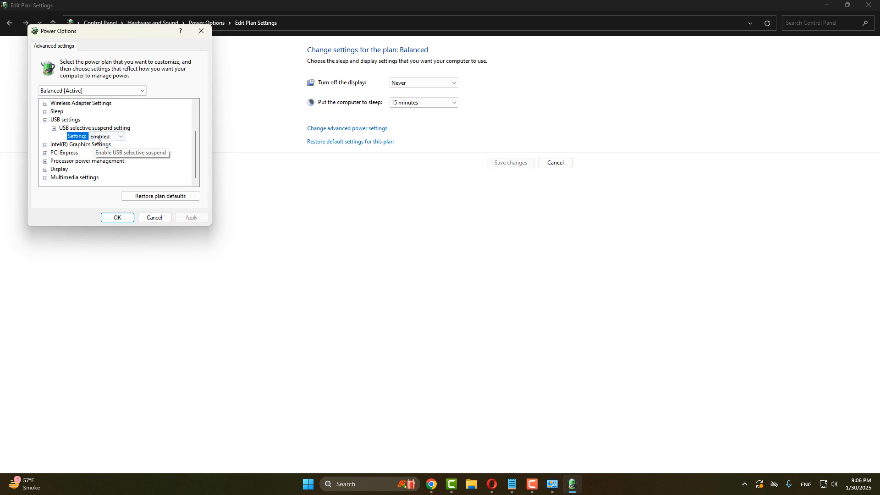
{"action": "left_click", "coordinate": [104, 135]}
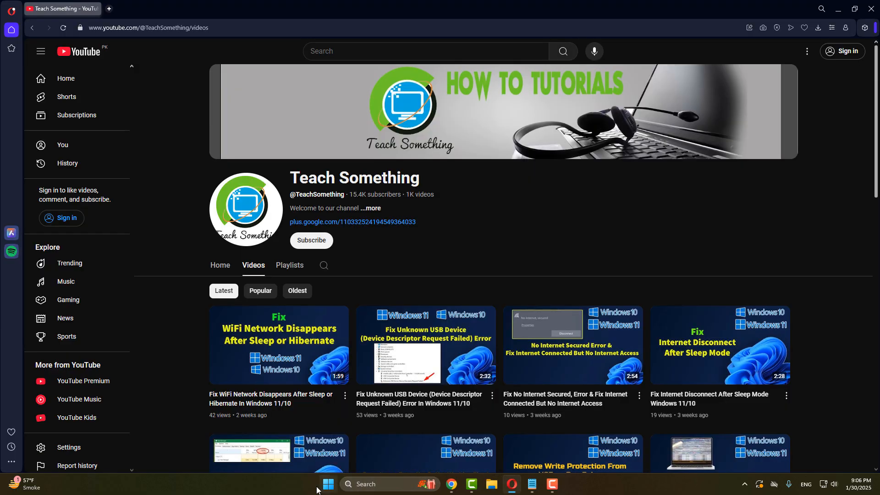
{"action": "left_click", "coordinate": [328, 484]}
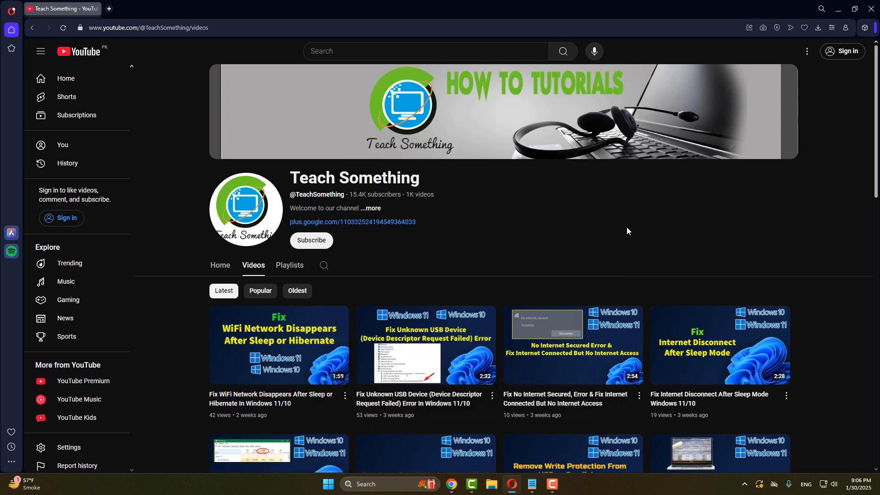
{"action": "mouse_move", "coordinate": [481, 200]}
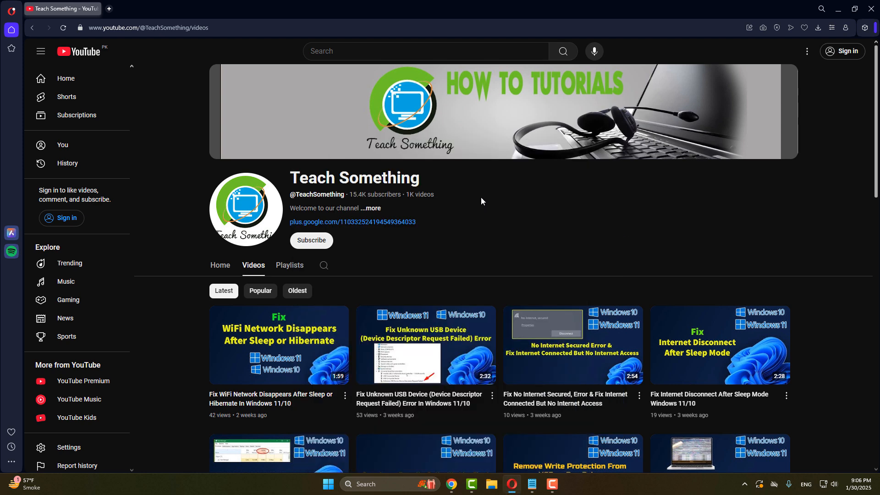
{"action": "mouse_move", "coordinate": [308, 248]}
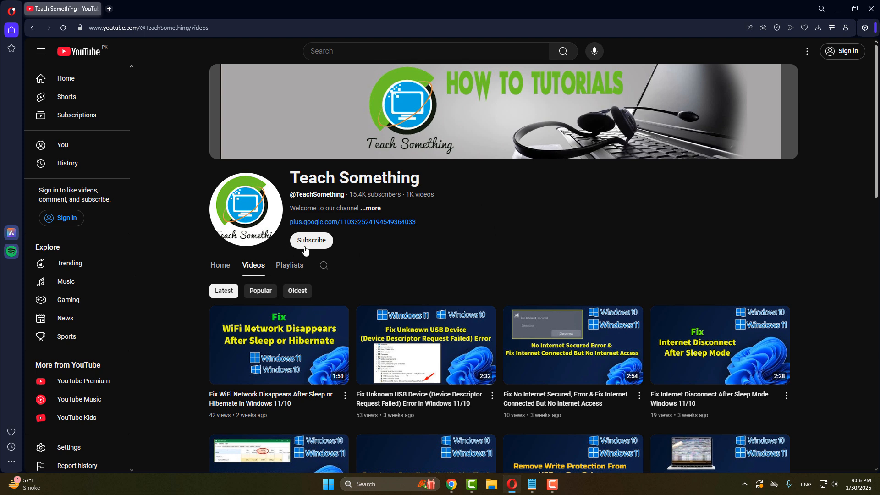
{"action": "mouse_move", "coordinate": [507, 375]}
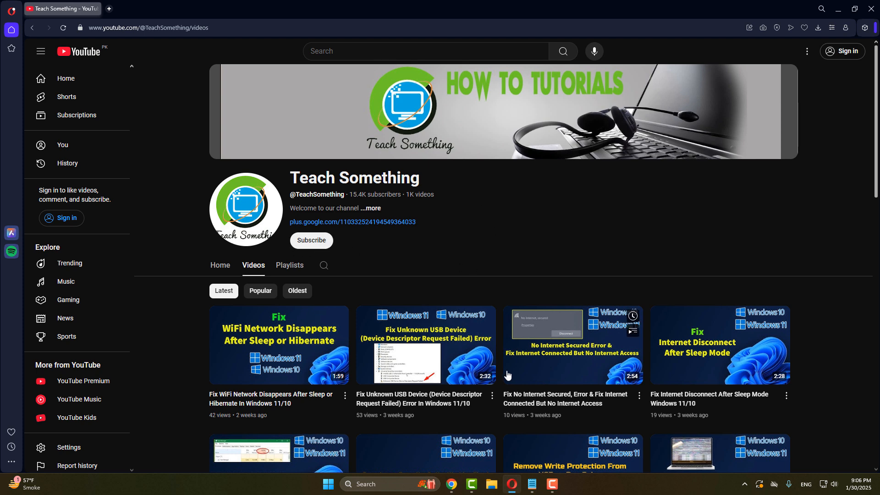